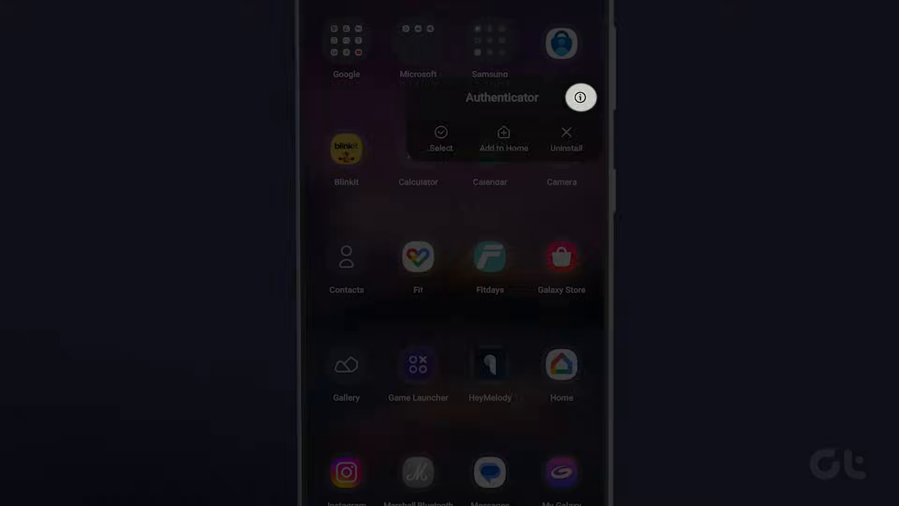
- From Authenticator's app info, enable Allow notifications for the app
click(581, 96)
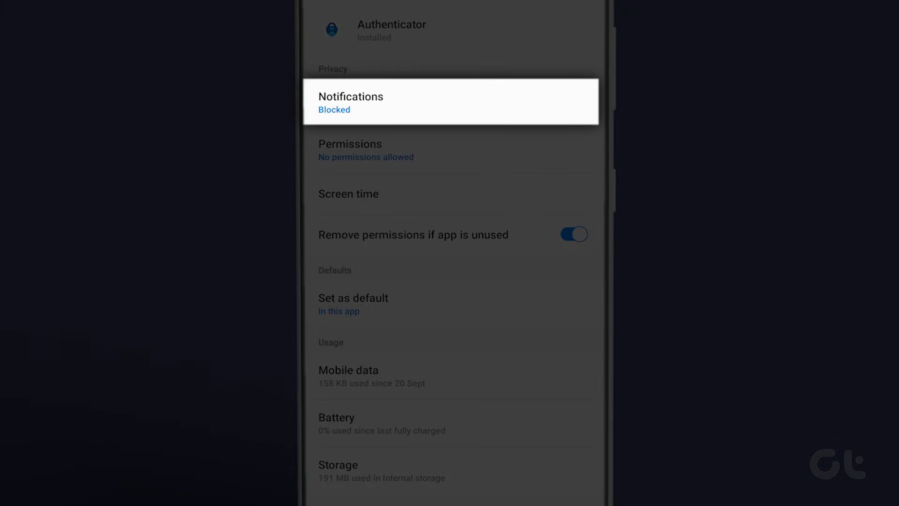
click(351, 102)
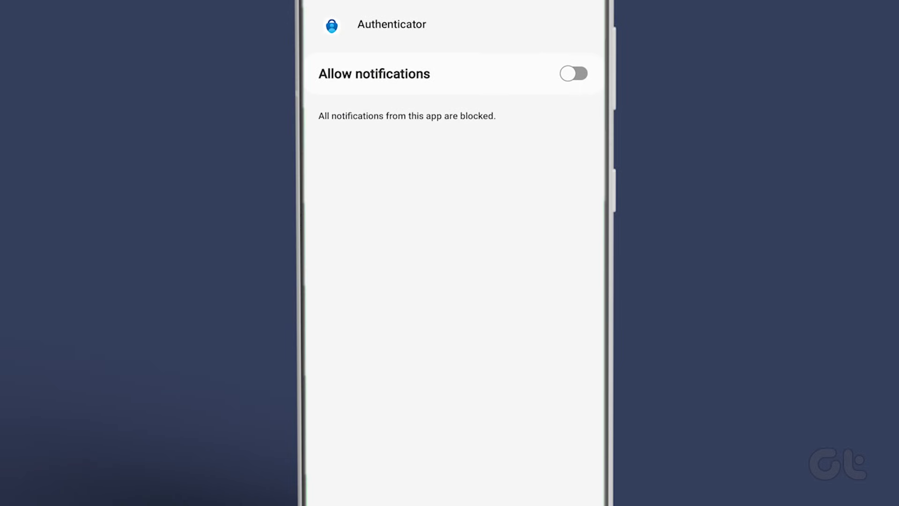
click(573, 73)
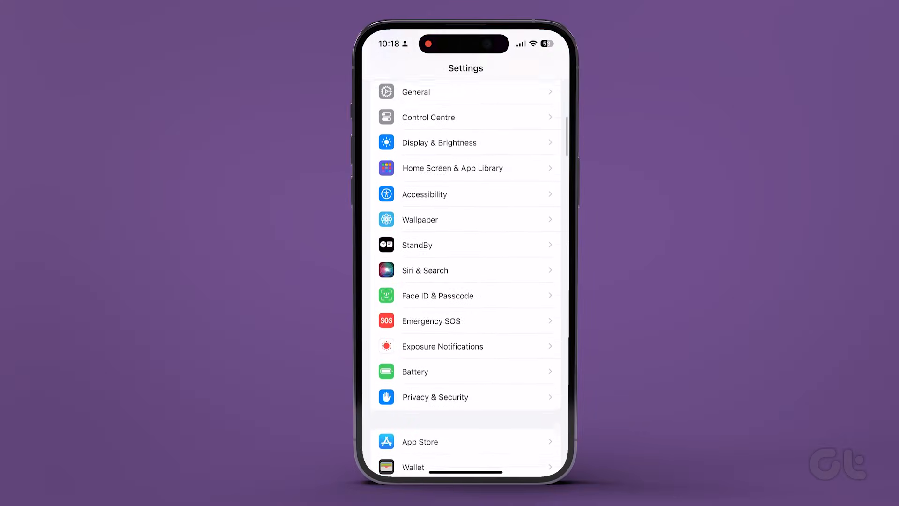
- Locate Authenticator in the iOS Settings list and view its notification settings
scroll(down, 3)
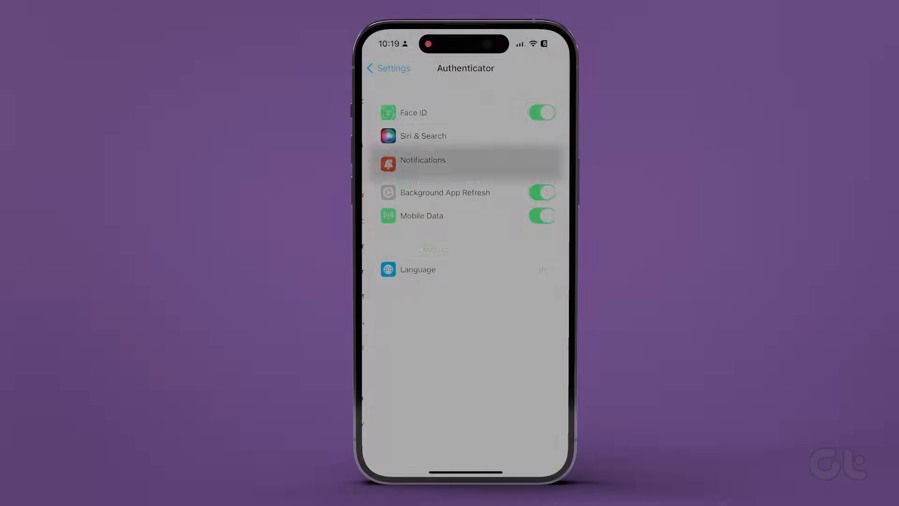
click(424, 159)
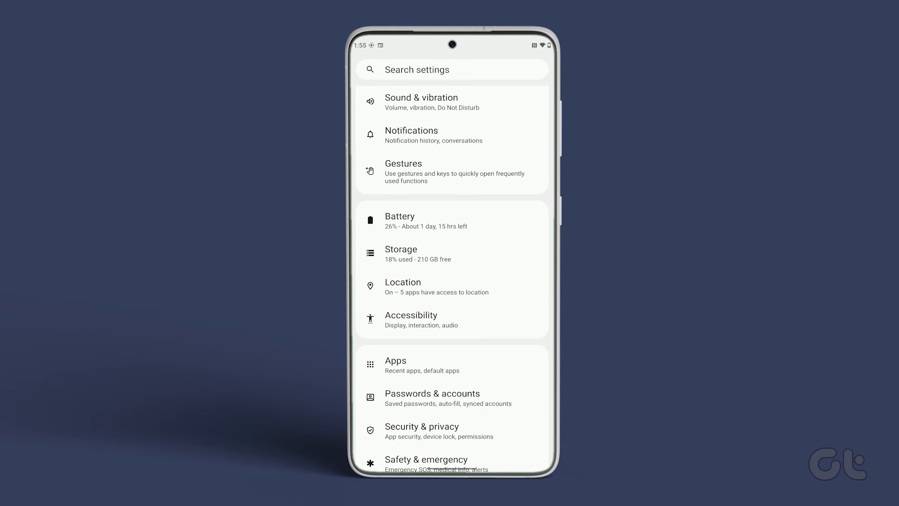
- Under System > Date & time, enable Set time automatically
scroll(down, 3)
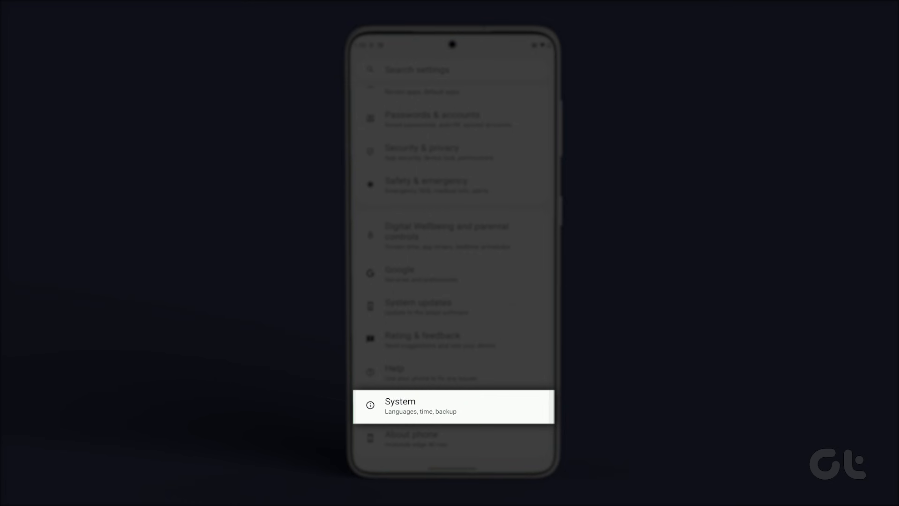
click(453, 406)
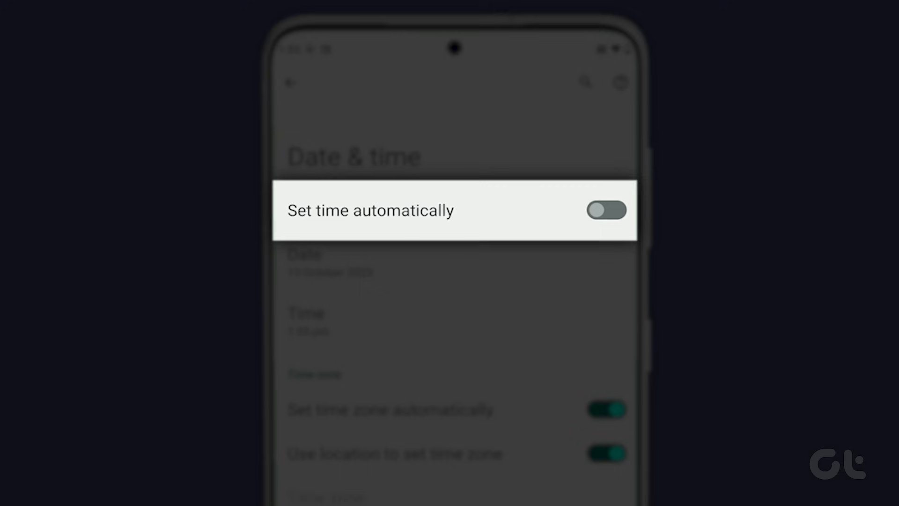
click(606, 210)
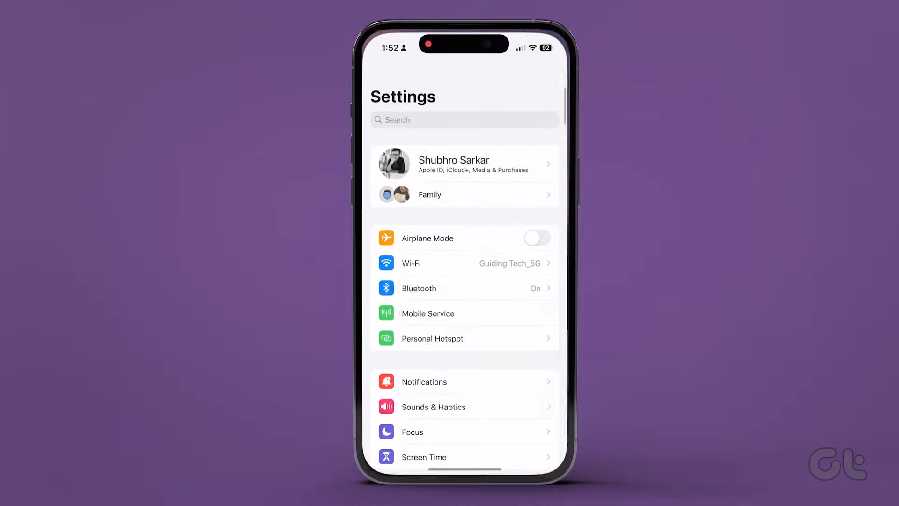
- Under General > Date & Time, enable Set Automatically on the iPhone
scroll(down, 3)
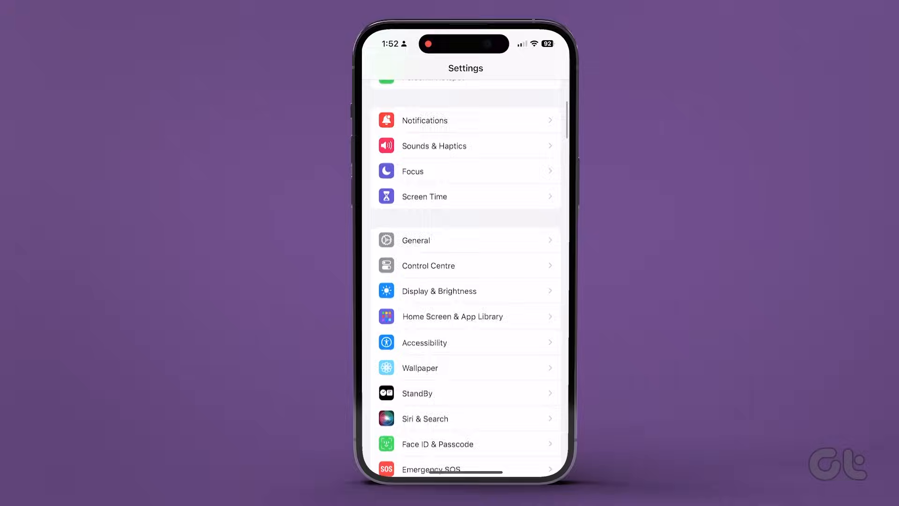
click(465, 240)
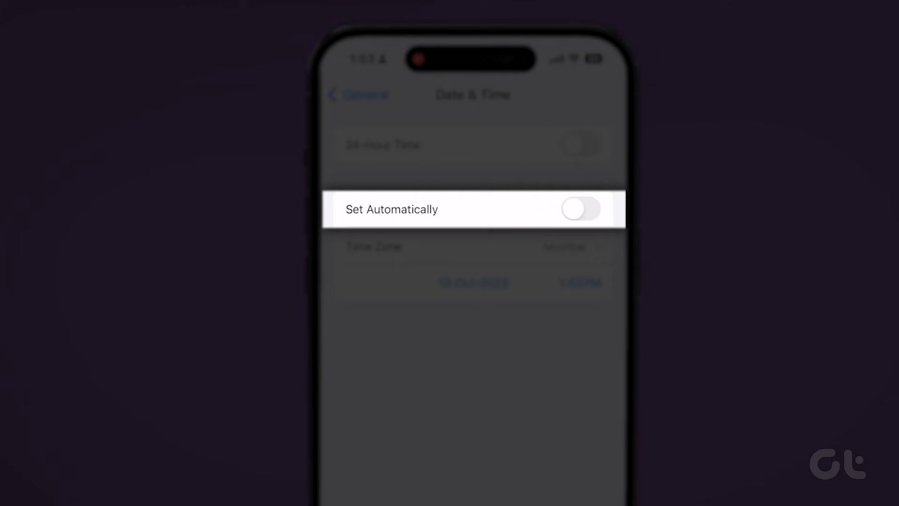
click(580, 209)
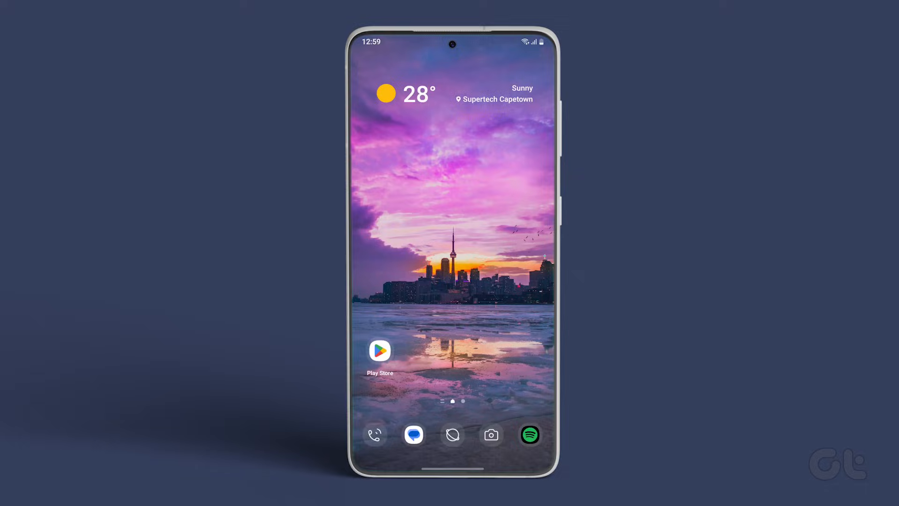
- Launch Authenticator from the app drawer and choose Turn off battery optimization in its menu
scroll(up, 3)
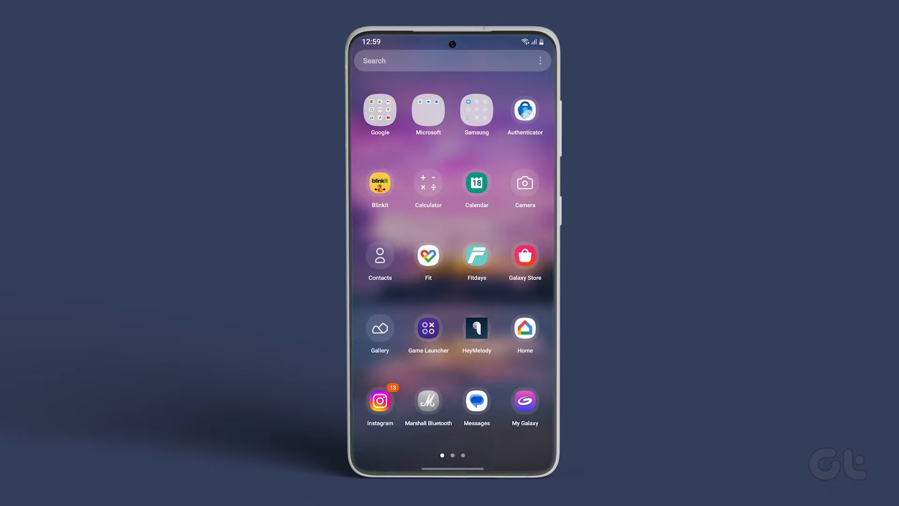
click(524, 109)
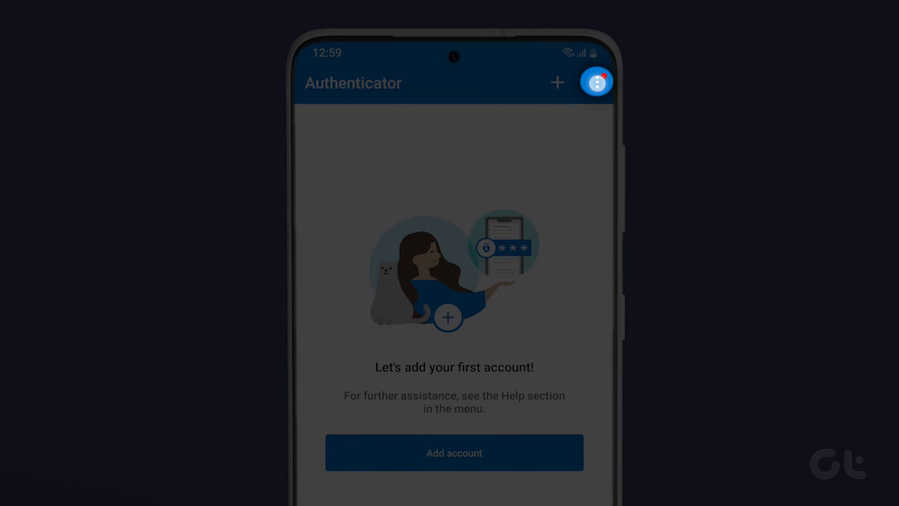
click(597, 83)
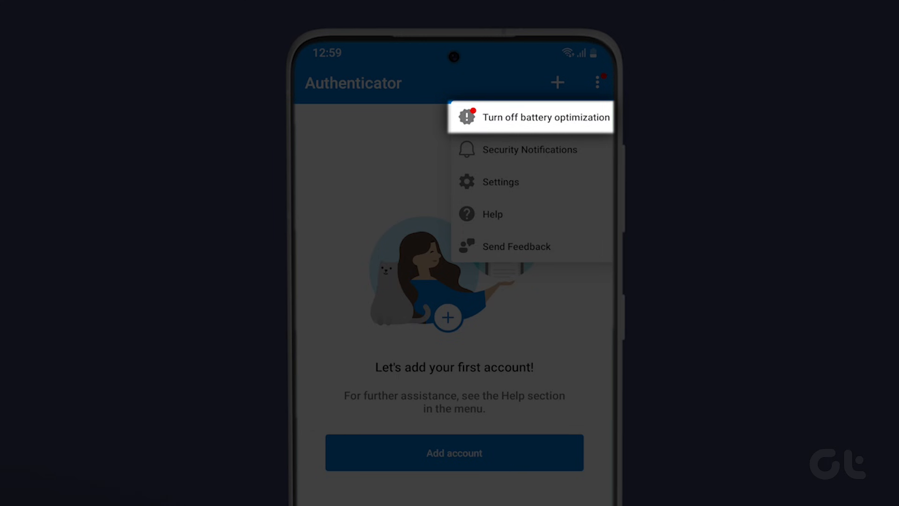
click(545, 117)
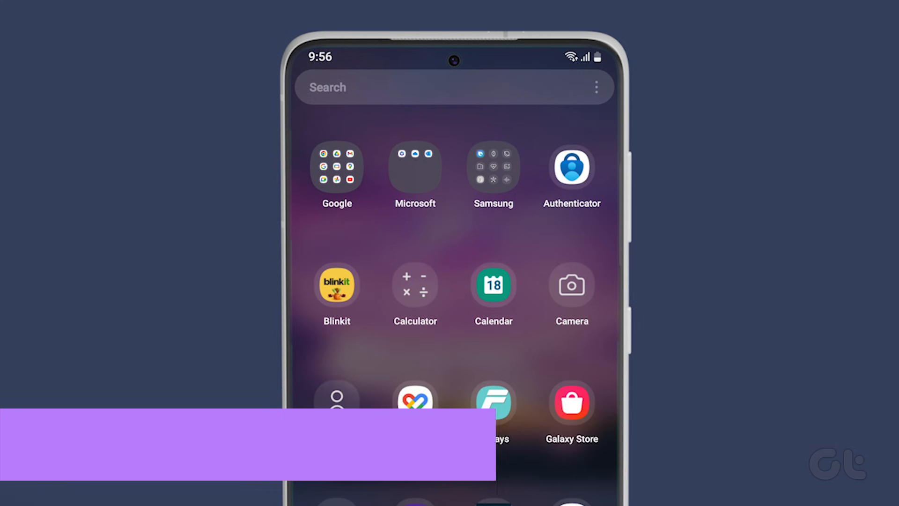
- From Authenticator's app info, go to Storage and clear the app's cache
click(571, 168)
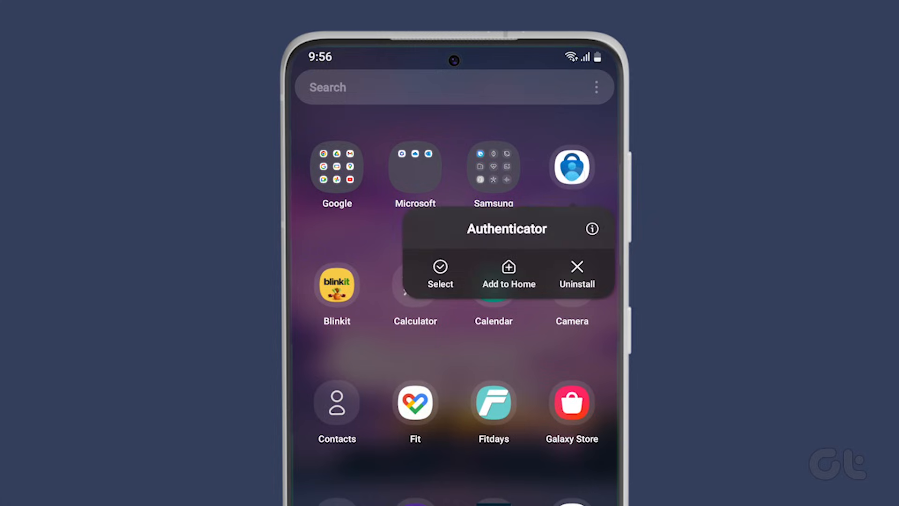
click(593, 228)
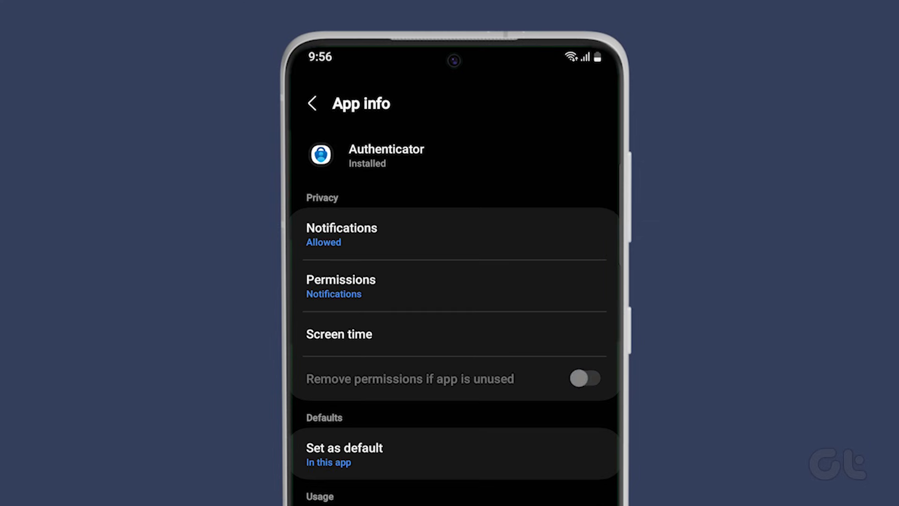
scroll(down, 3)
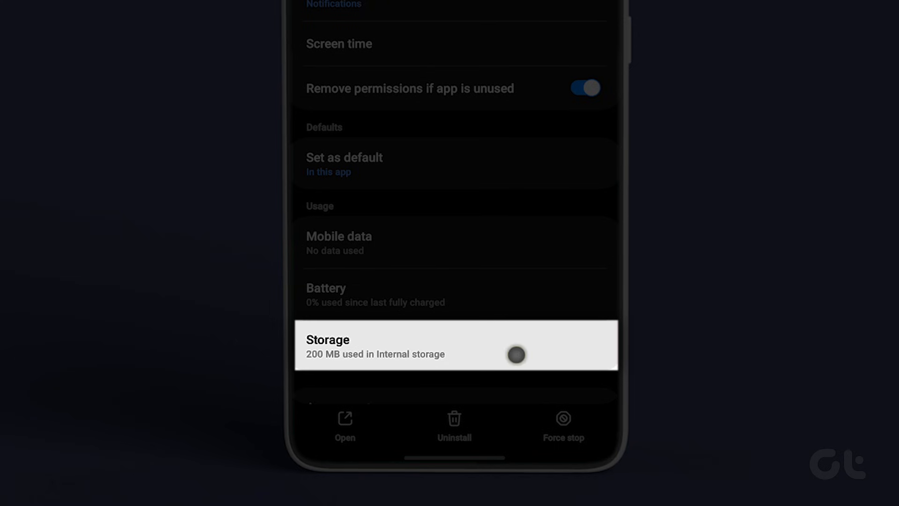
click(456, 344)
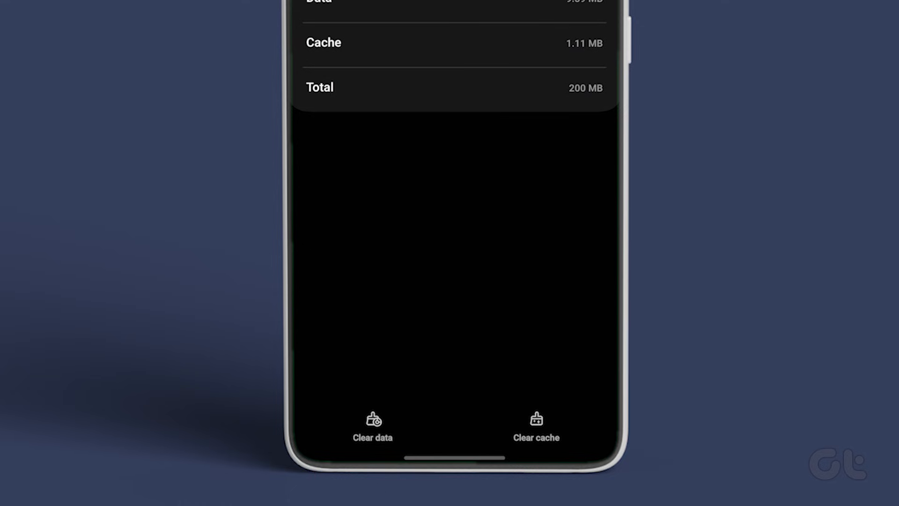
click(536, 425)
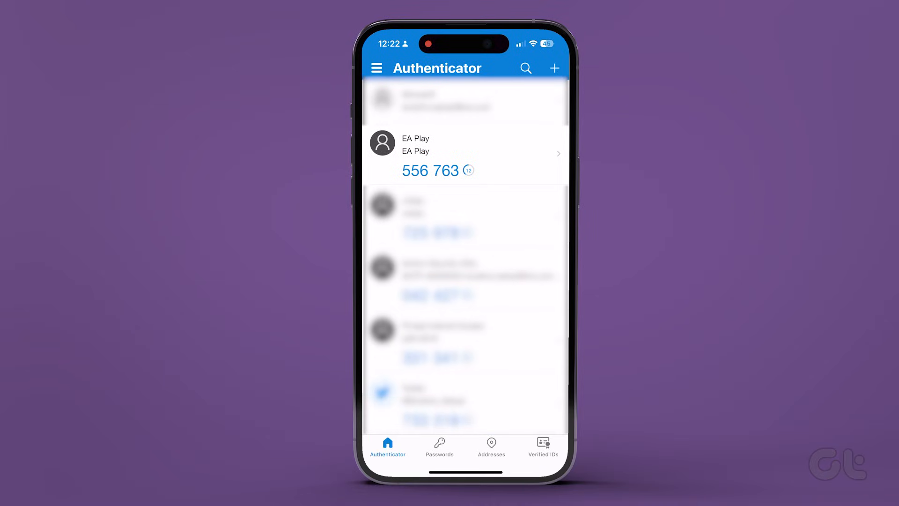
- Remove the EA Play account from Authenticator, confirming with Continue
click(466, 153)
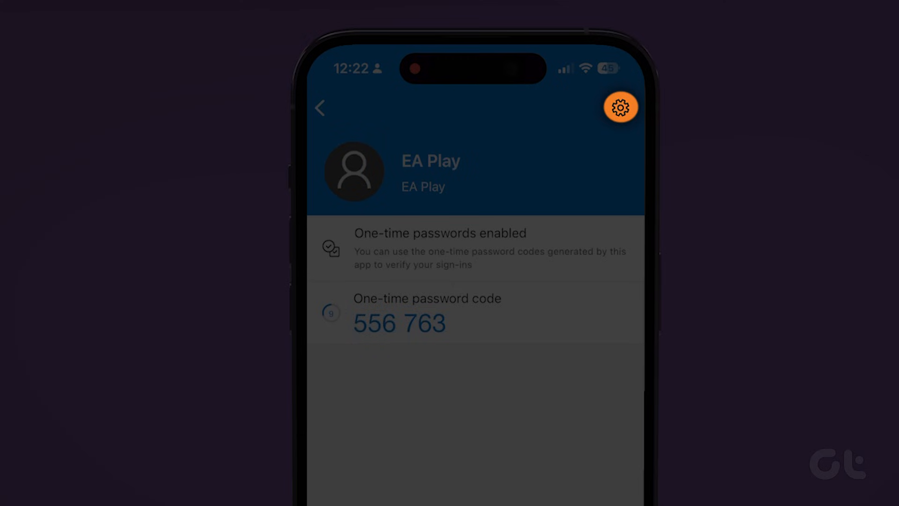
click(620, 107)
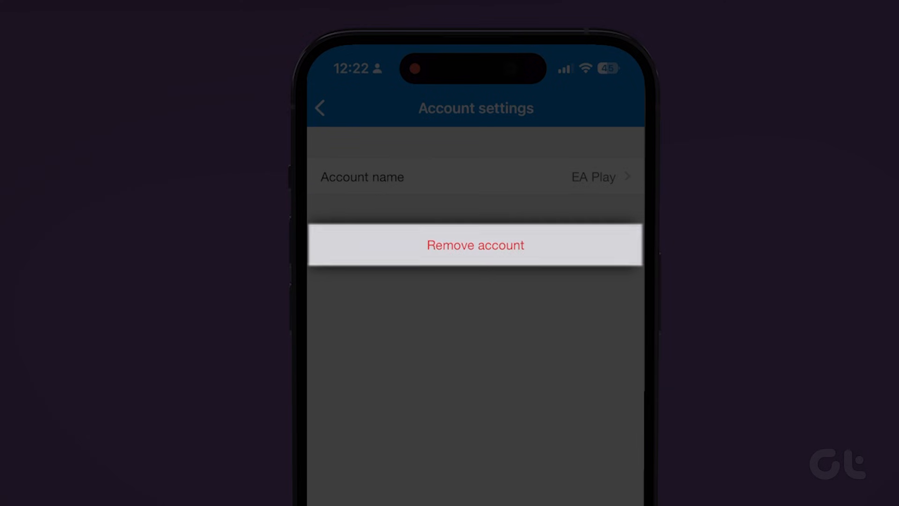
click(475, 244)
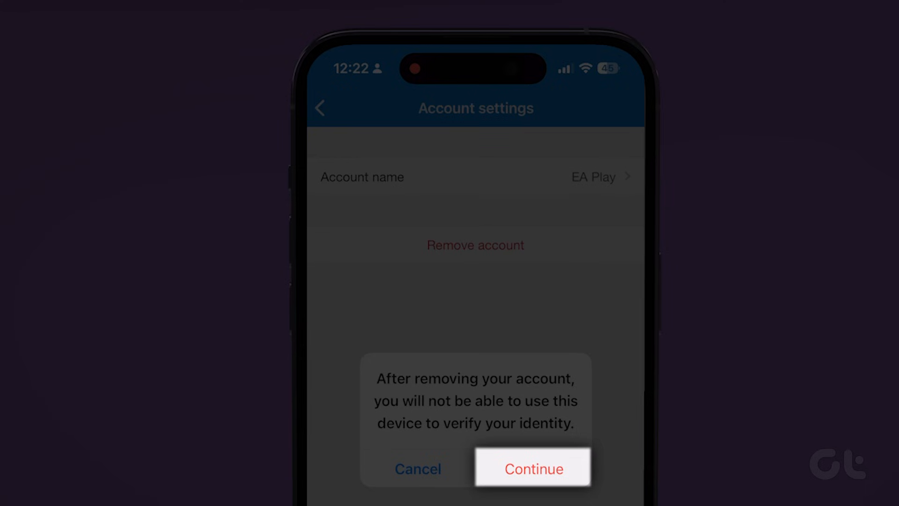
click(533, 468)
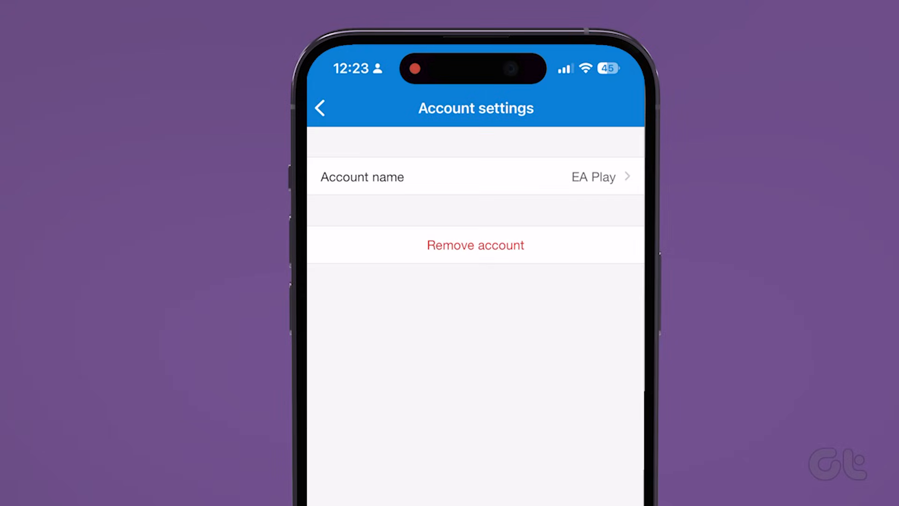
- Back on the accounts list, start adding a new account and pick an account type
click(320, 108)
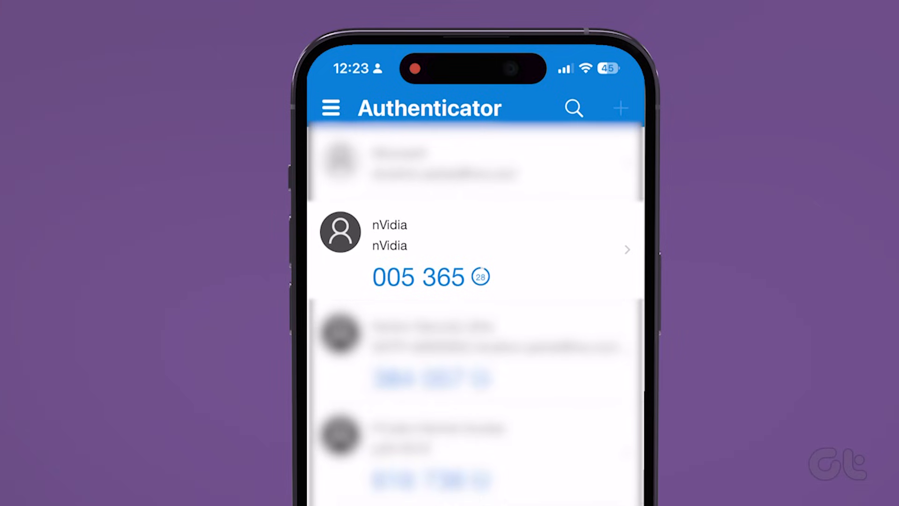
click(620, 107)
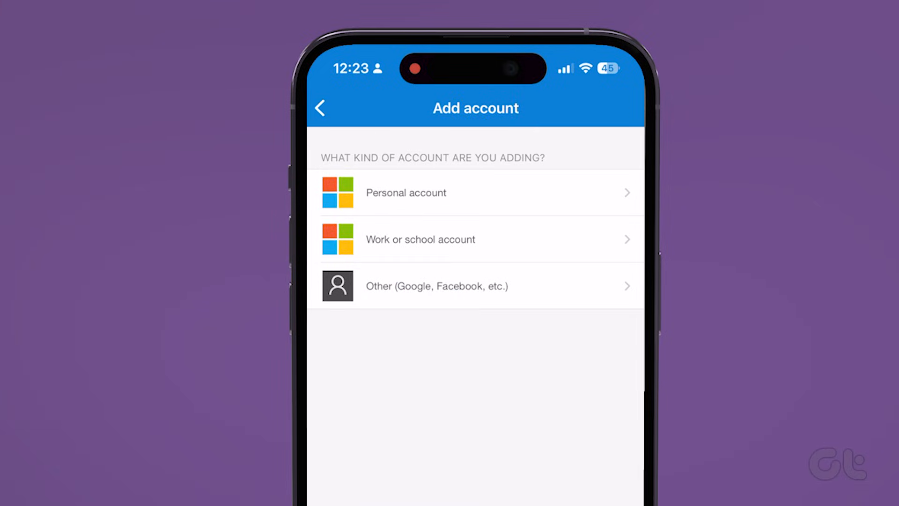
click(476, 285)
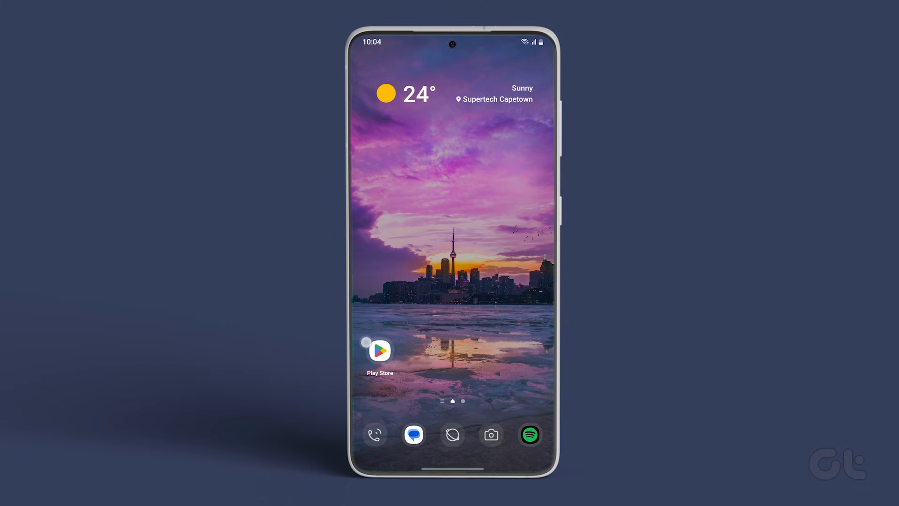
- Search the App Store for 'authenticator app' and view the Microsoft Authenticator listing
click(380, 350)
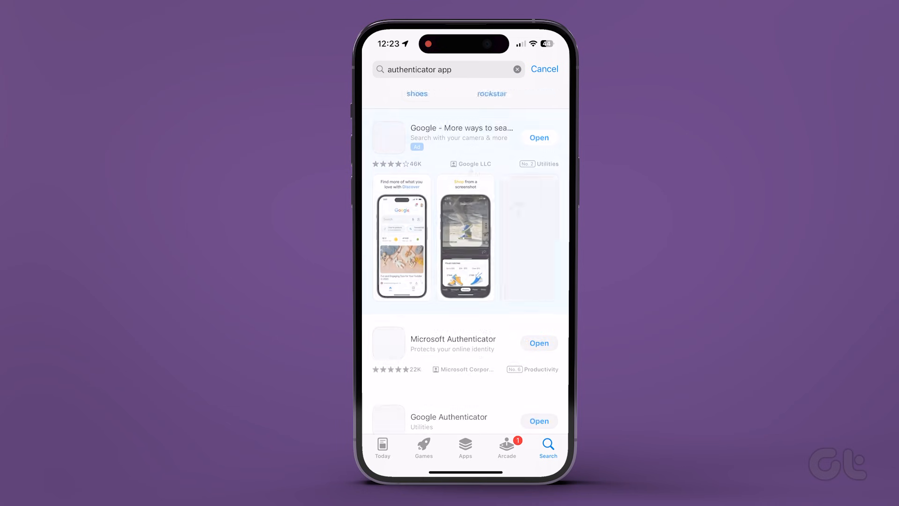
click(452, 339)
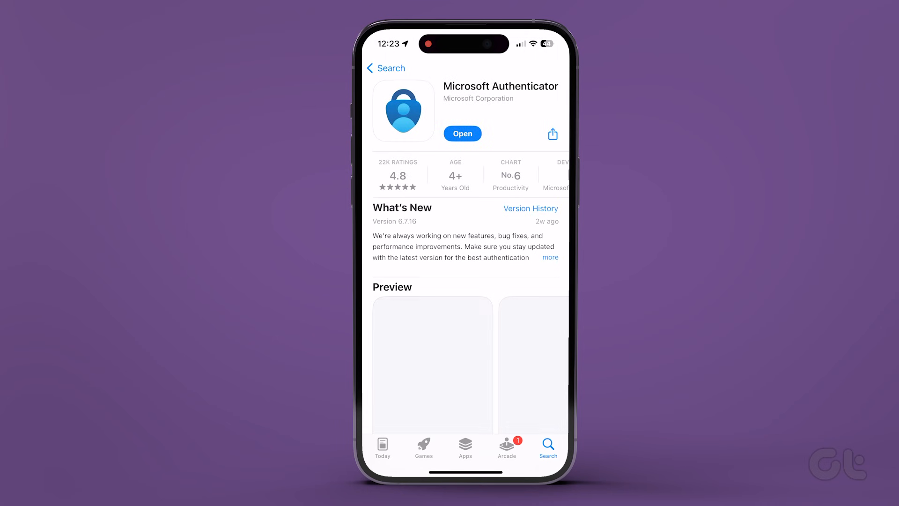